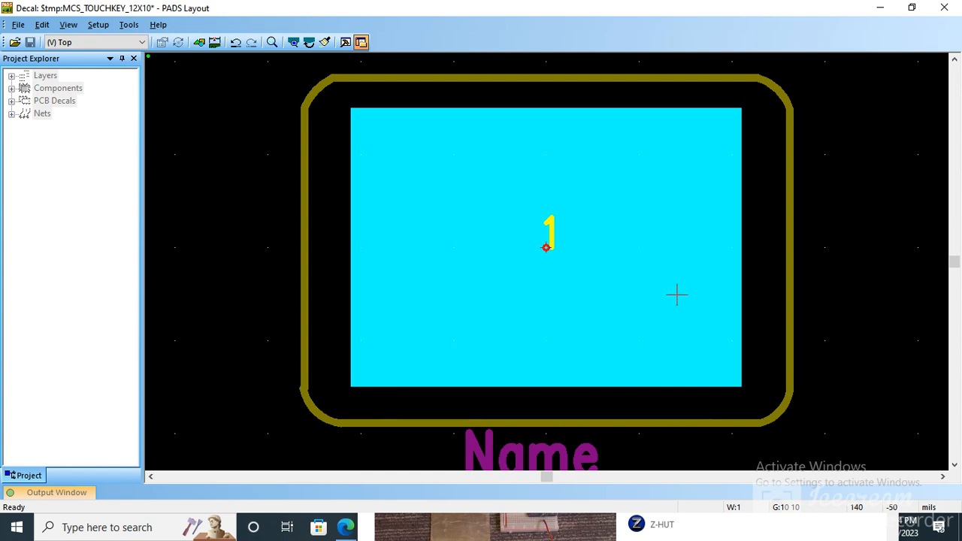
mouse_move(669, 264)
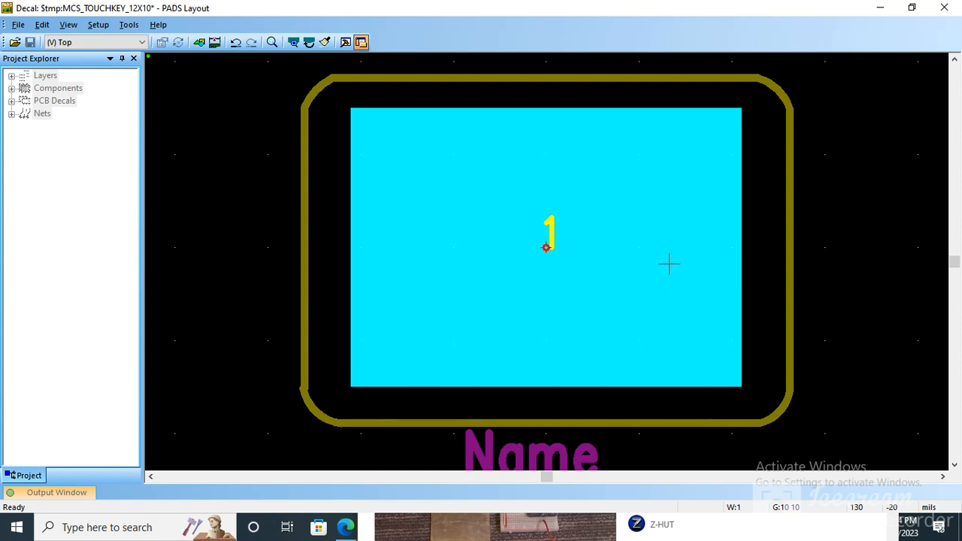
mouse_move(794, 307)
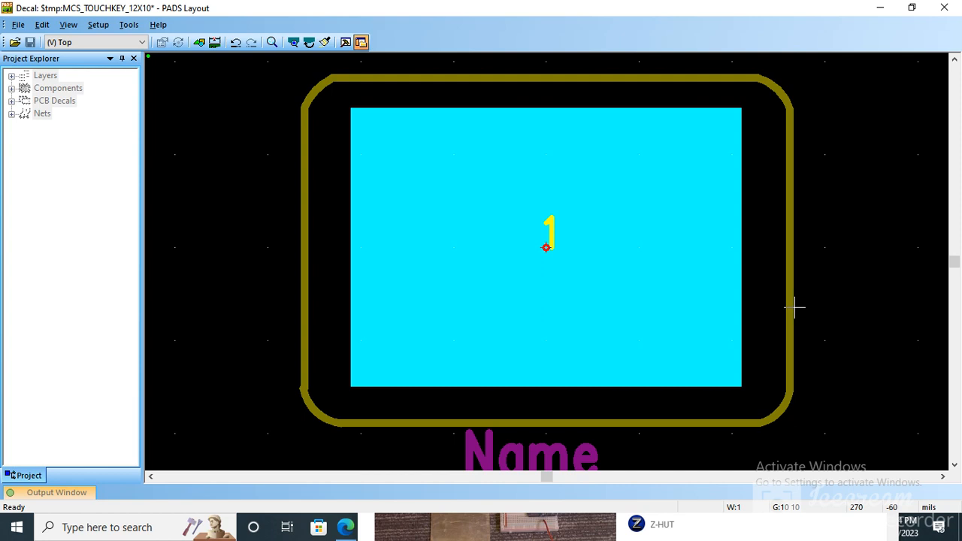
mouse_move(511, 239)
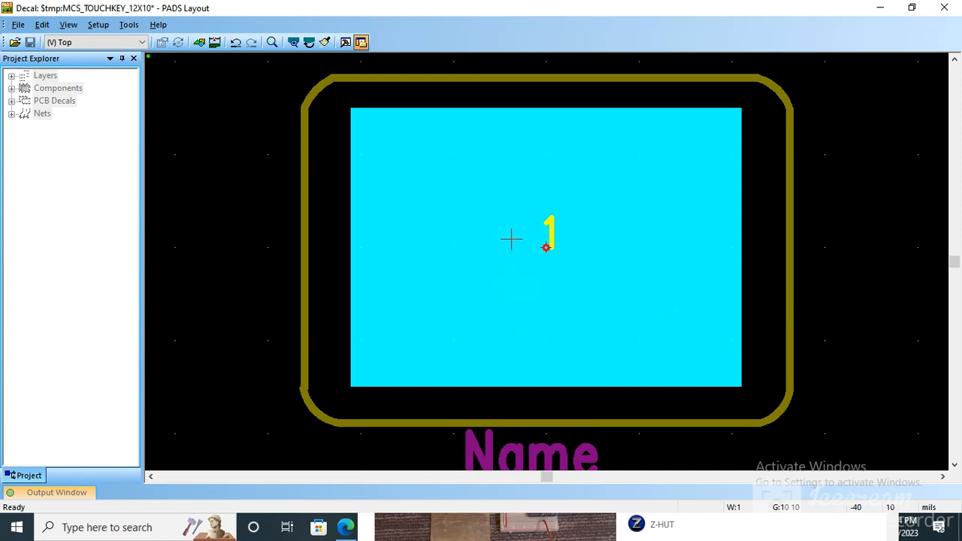
mouse_move(668, 255)
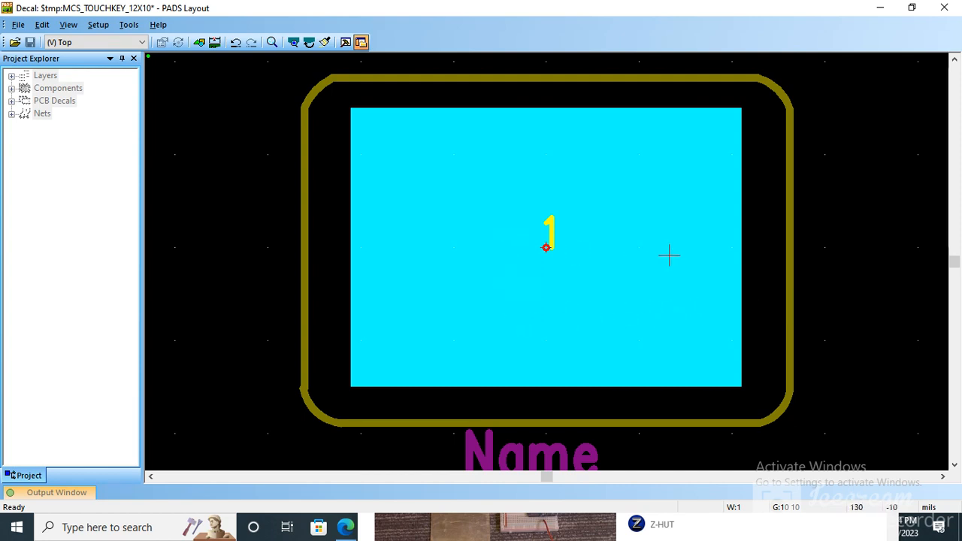
mouse_move(848, 236)
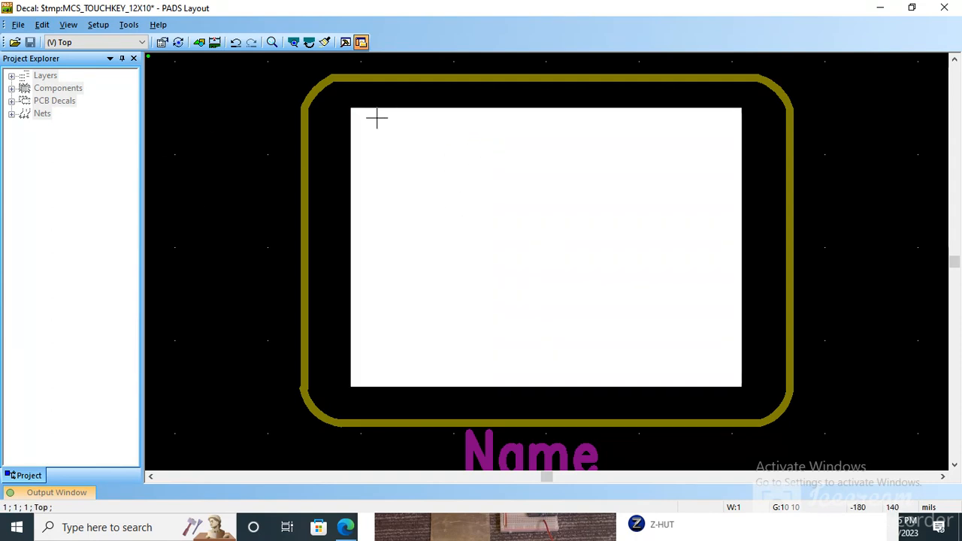
mouse_move(663, 177)
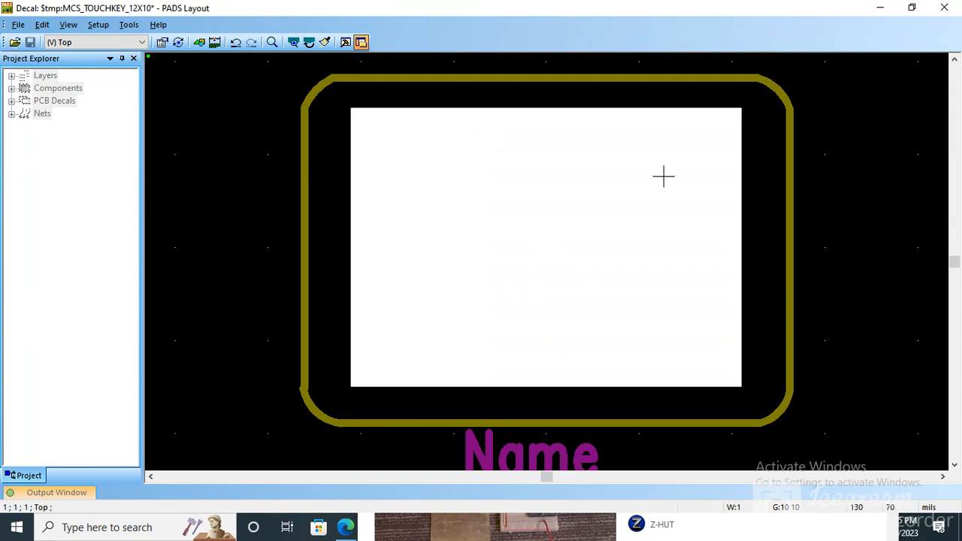
mouse_move(529, 289)
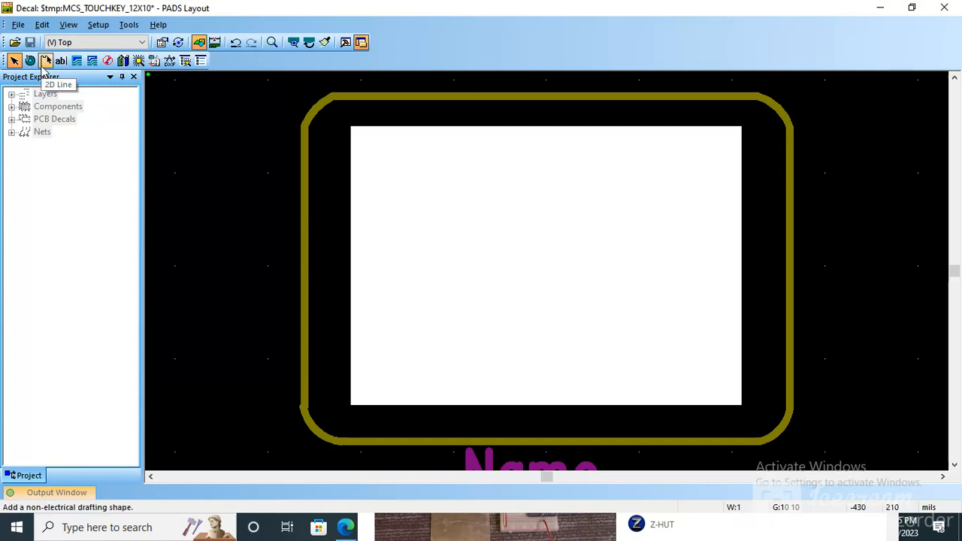
right_click(418, 188)
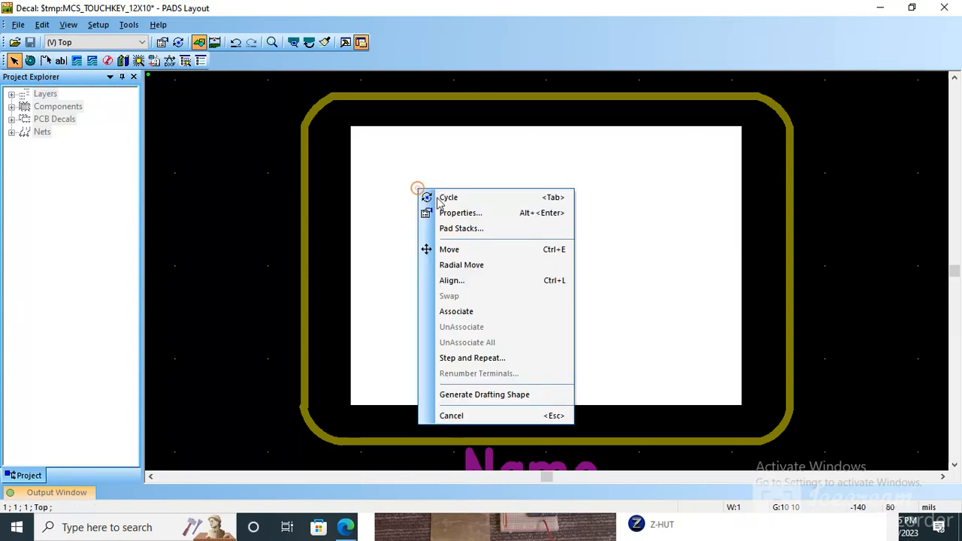
click(460, 228)
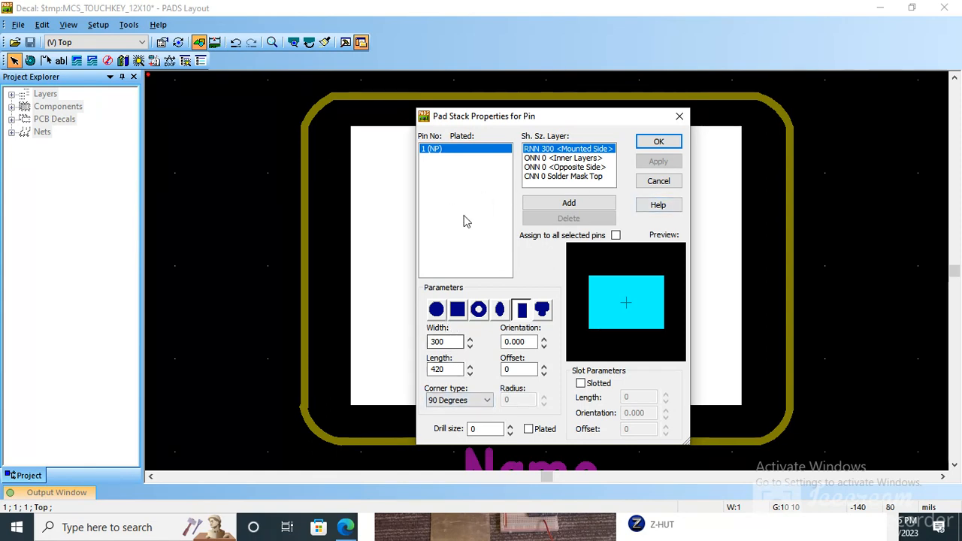
mouse_move(517, 270)
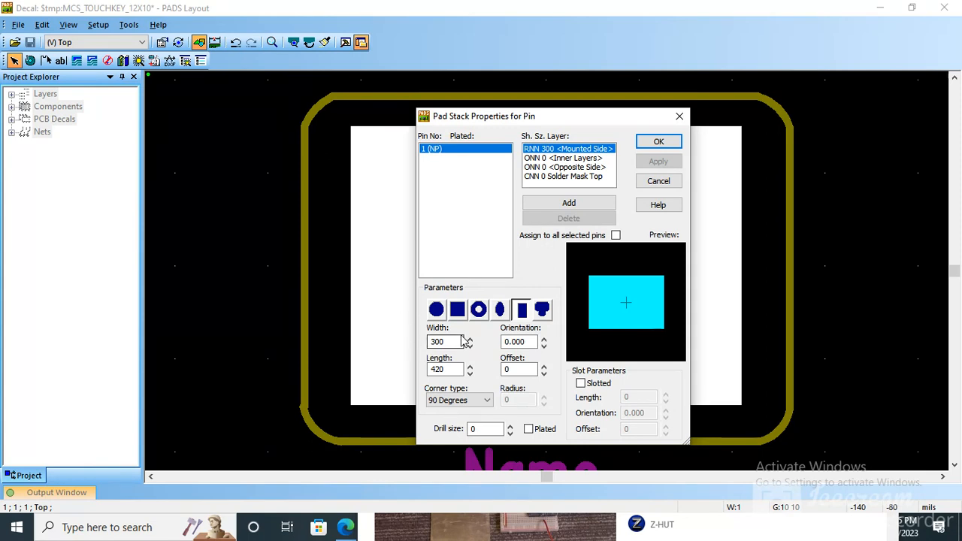
click(445, 341)
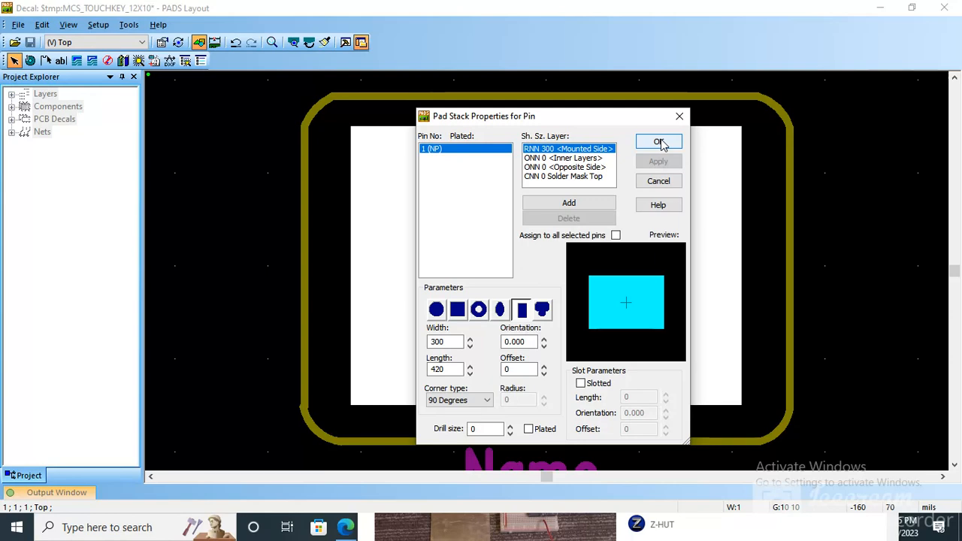
click(659, 143)
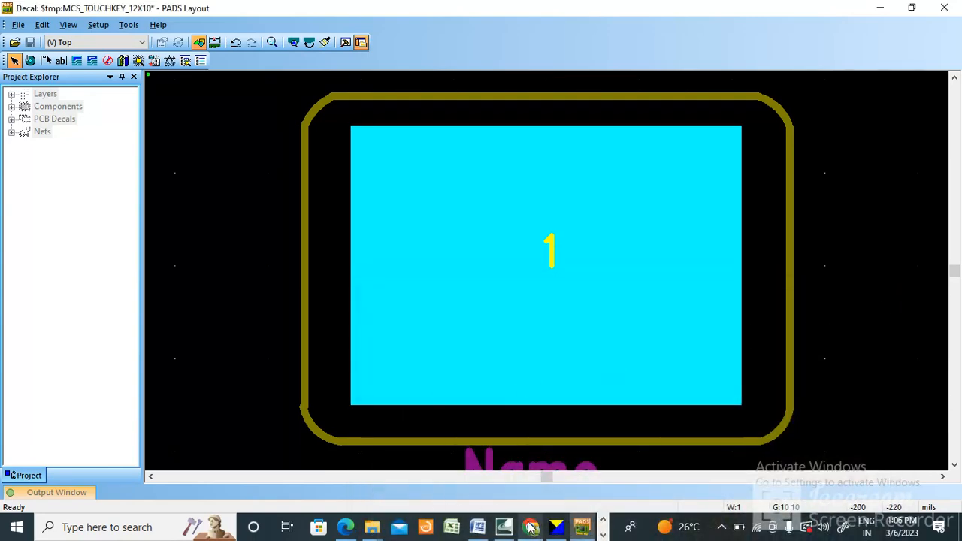
- Bring the reference touch sensor page in Chrome to the TP1–TP6 pads image
click(531, 526)
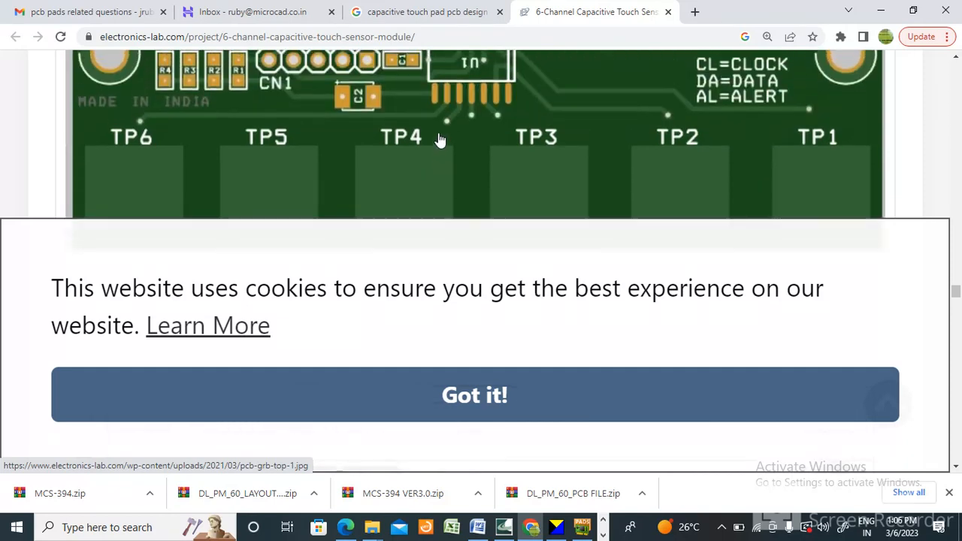
scroll(down, 3)
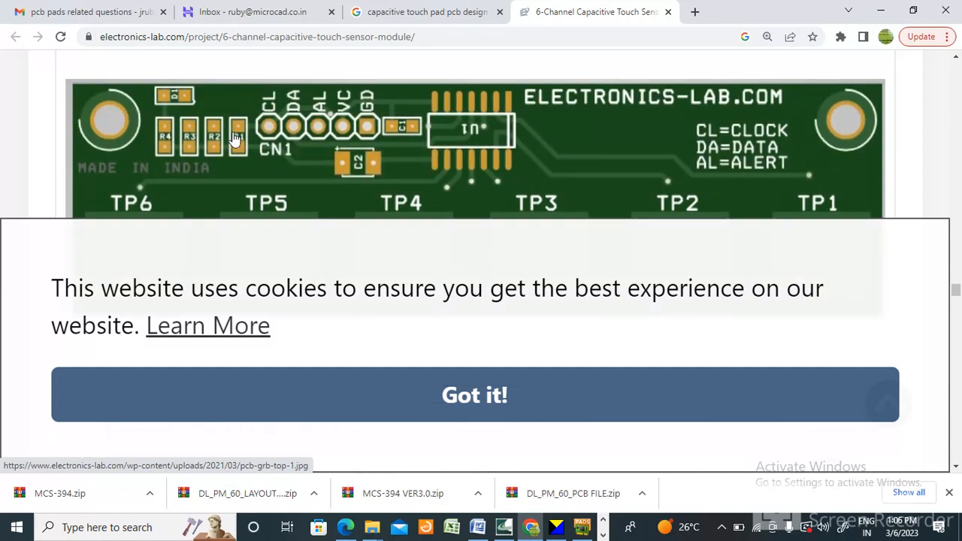
mouse_move(504, 172)
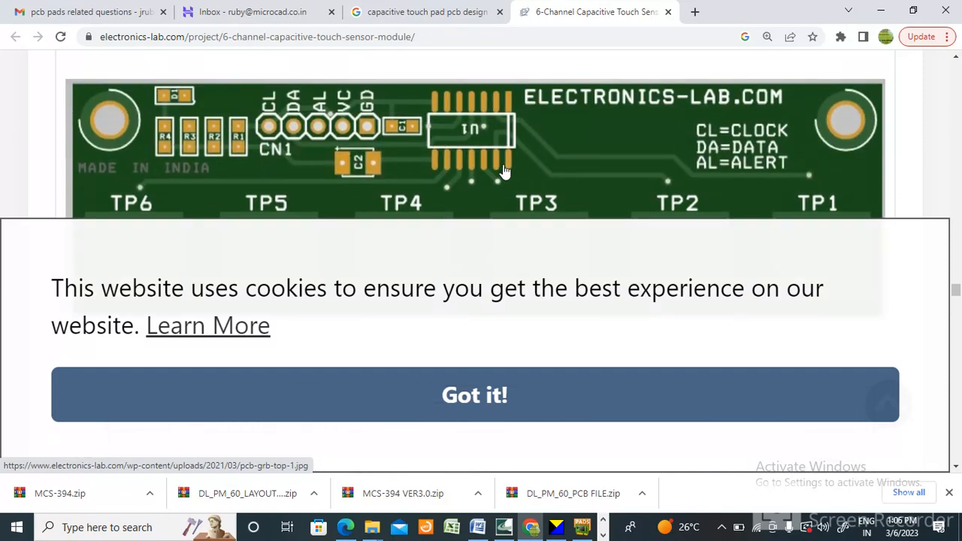
scroll(down, 3)
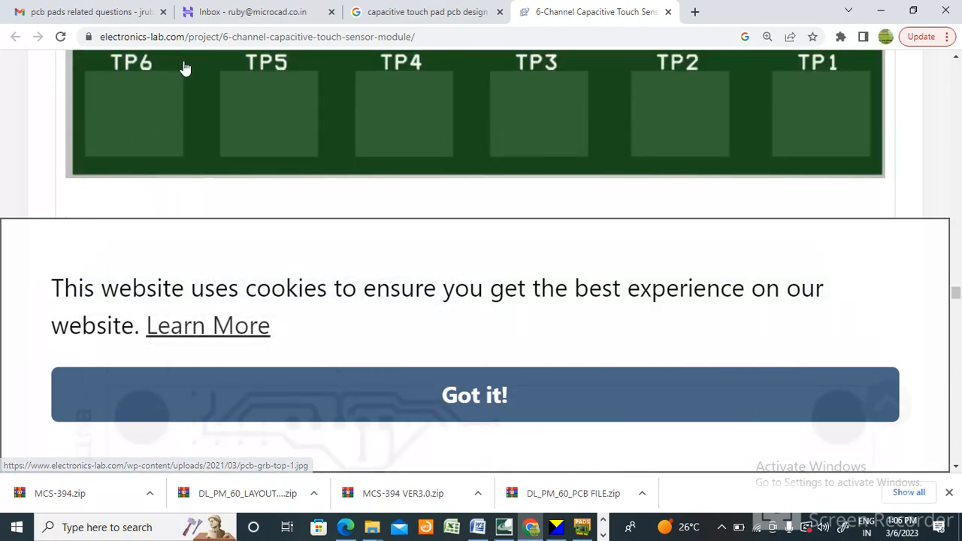
mouse_move(213, 141)
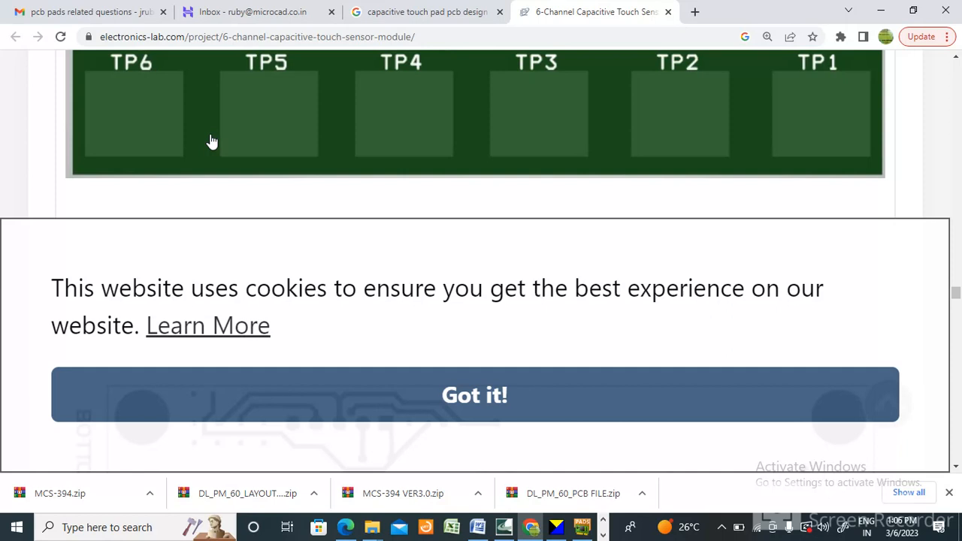
mouse_move(845, 132)
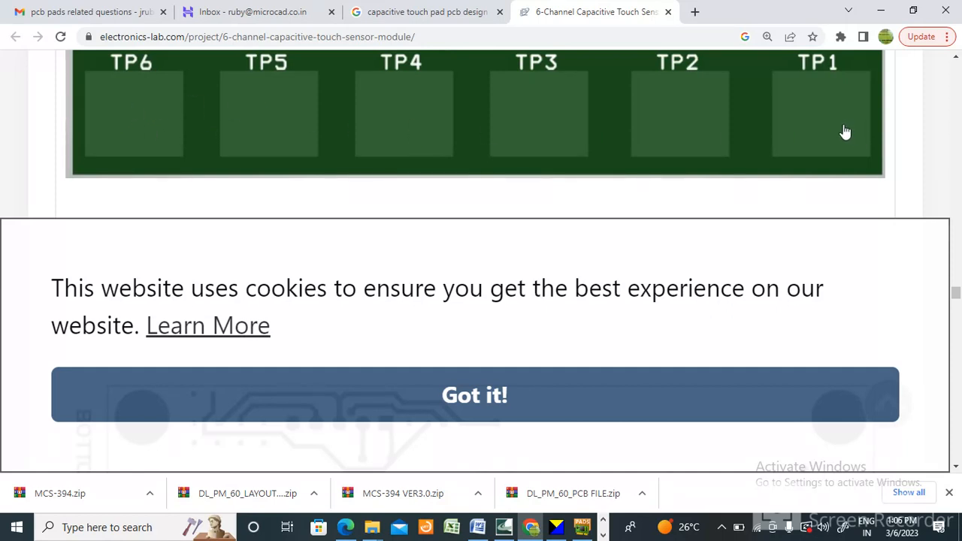
mouse_move(525, 103)
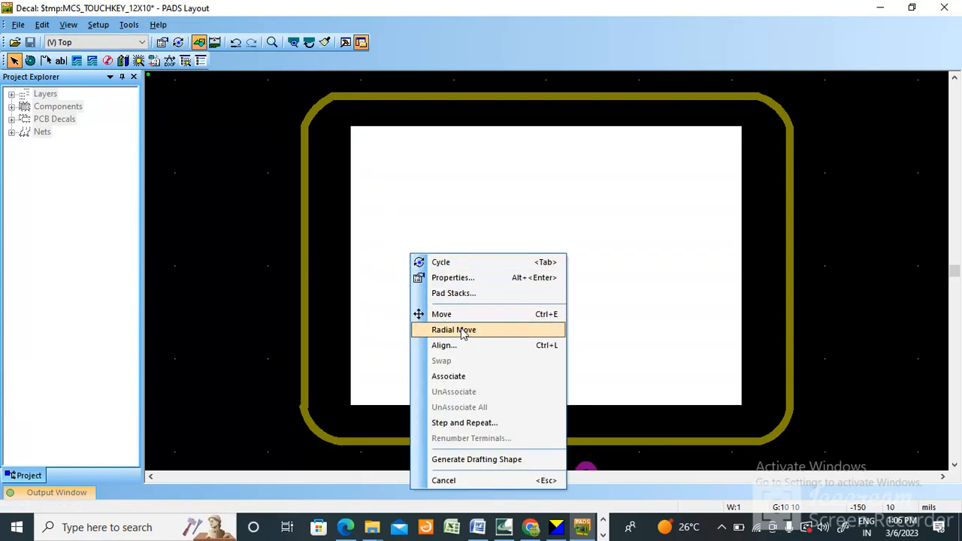
- Bring up Pad Stack Properties for pin 1 showing the 300 by 420 rectangular pad
click(454, 293)
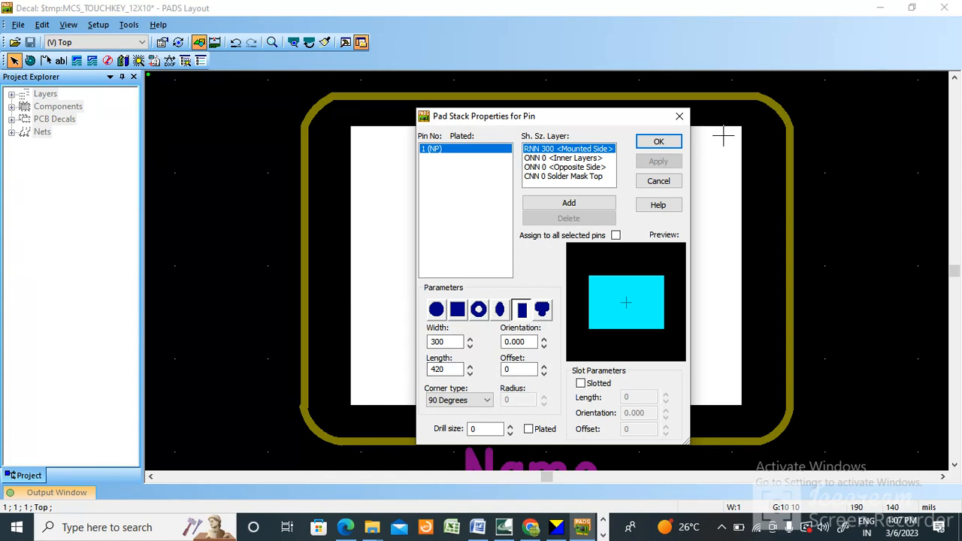
mouse_move(690, 188)
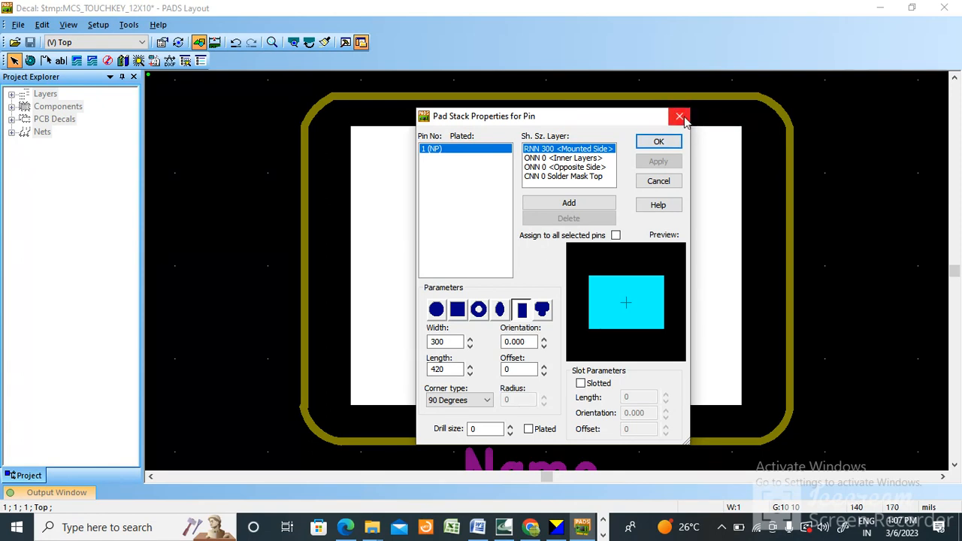
mouse_move(679, 117)
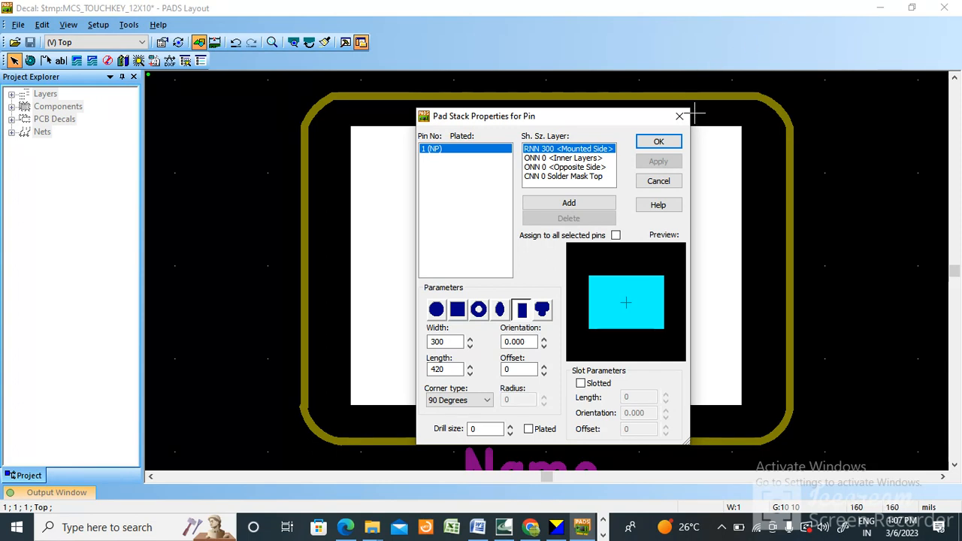
click(658, 141)
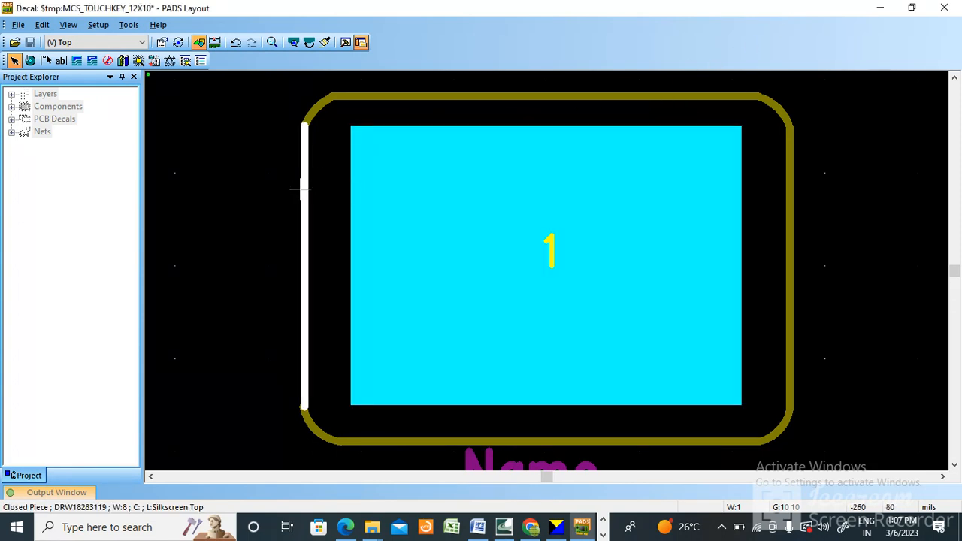
mouse_move(300, 300)
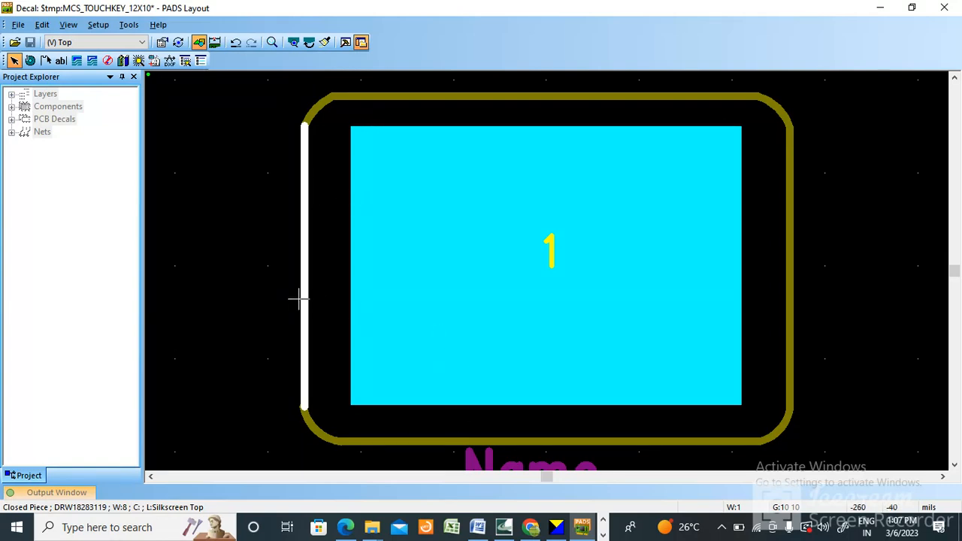
mouse_move(301, 218)
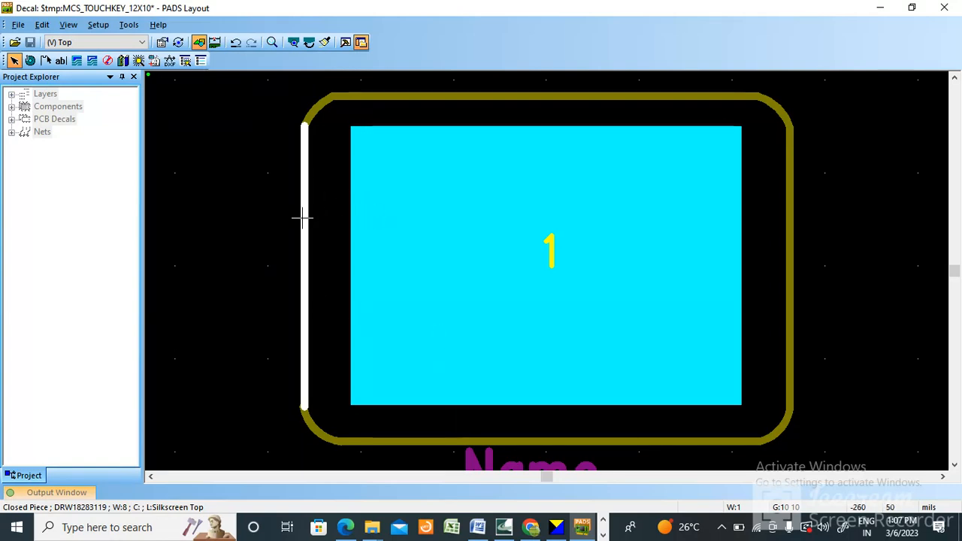
mouse_move(352, 213)
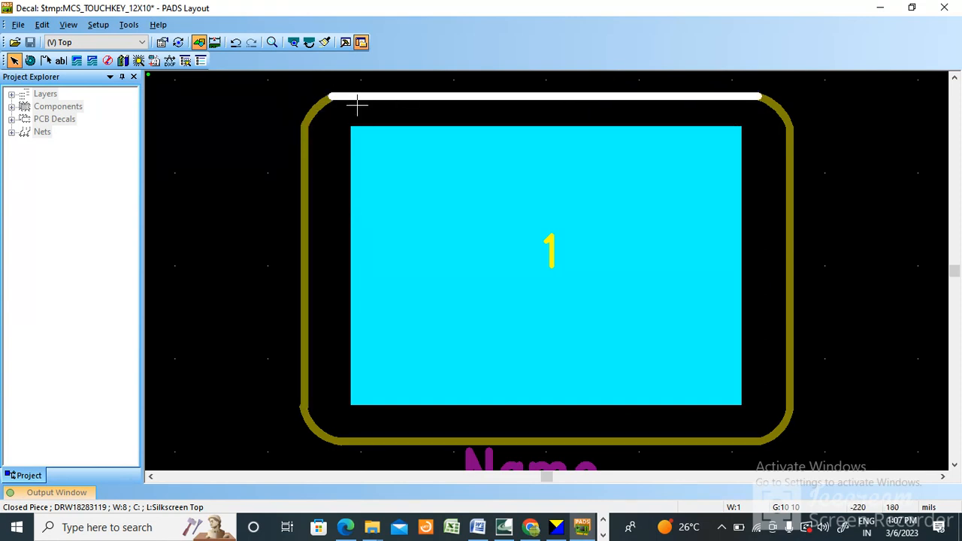
mouse_move(325, 337)
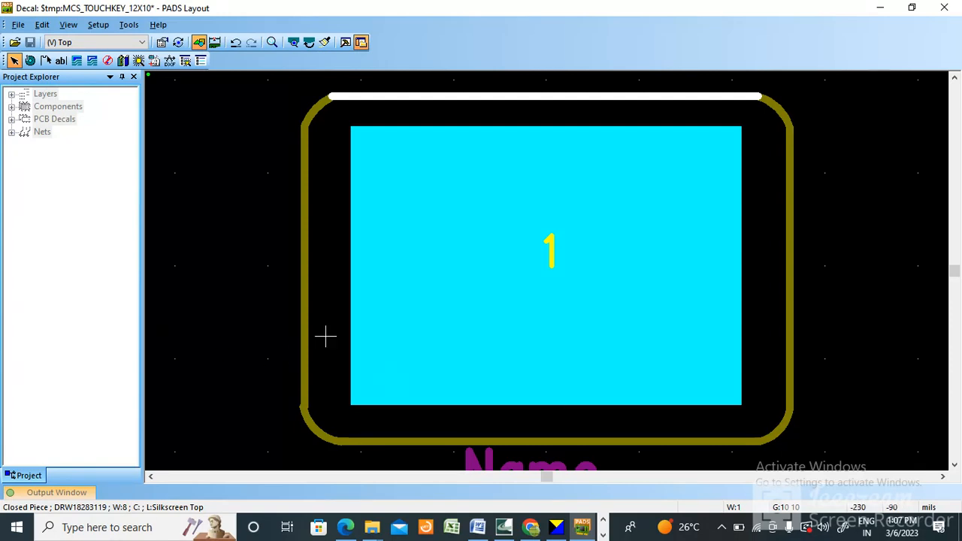
mouse_move(490, 100)
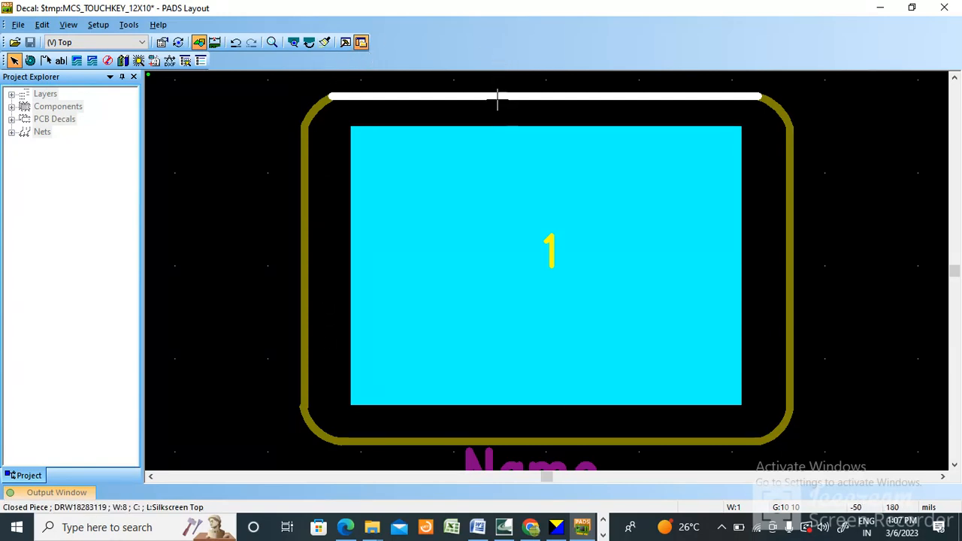
mouse_move(331, 119)
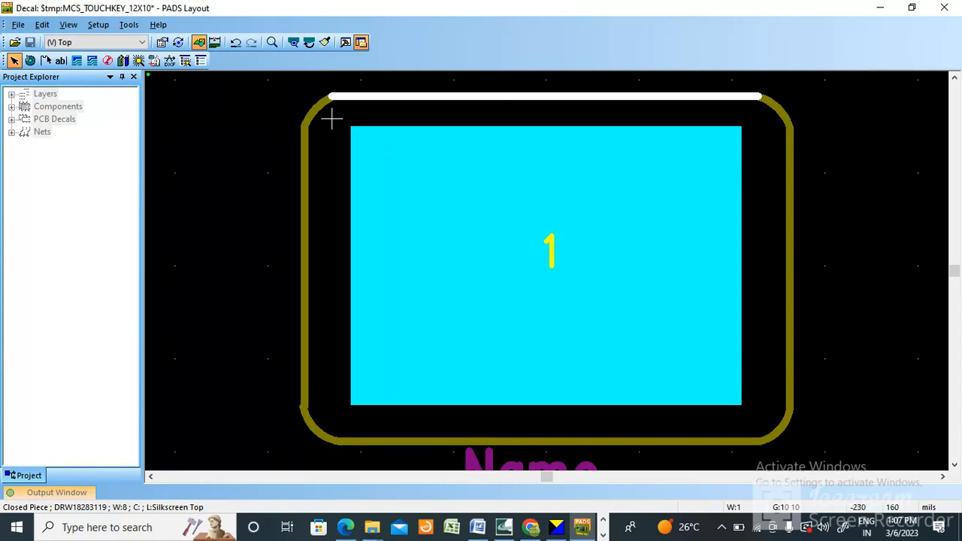
mouse_move(299, 183)
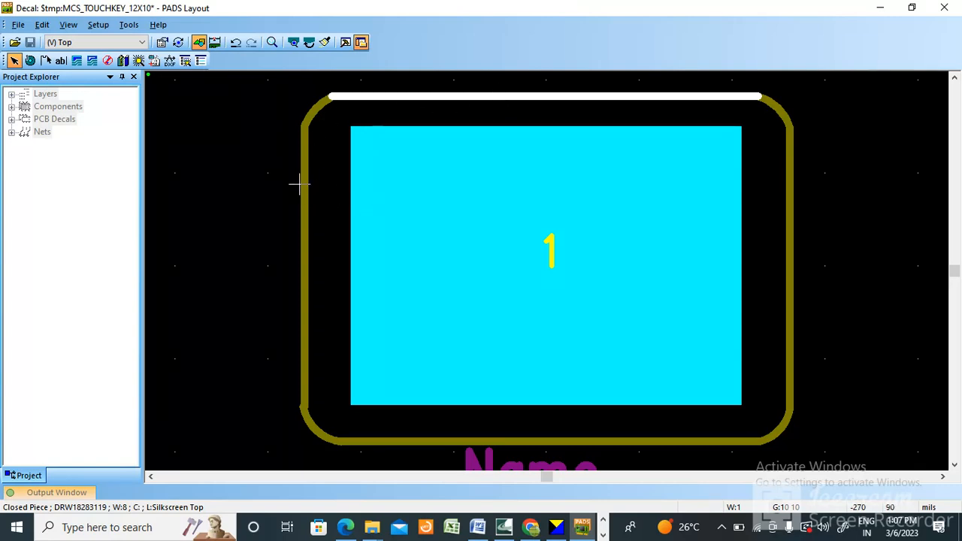
mouse_move(353, 205)
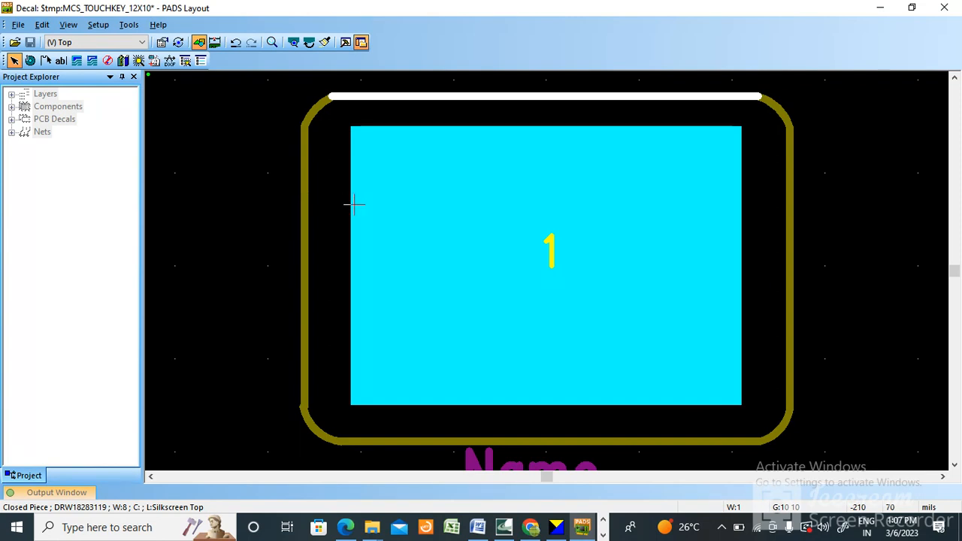
mouse_move(300, 196)
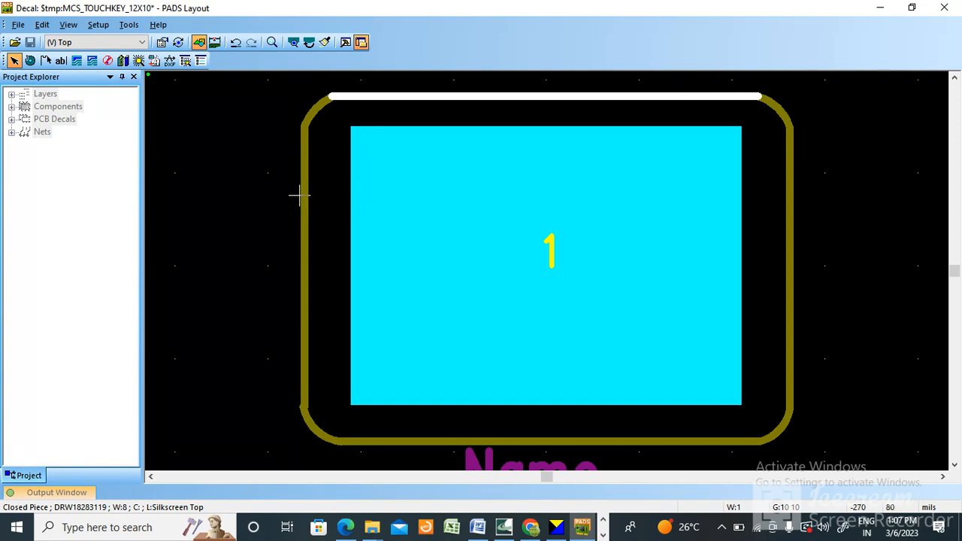
mouse_move(300, 277)
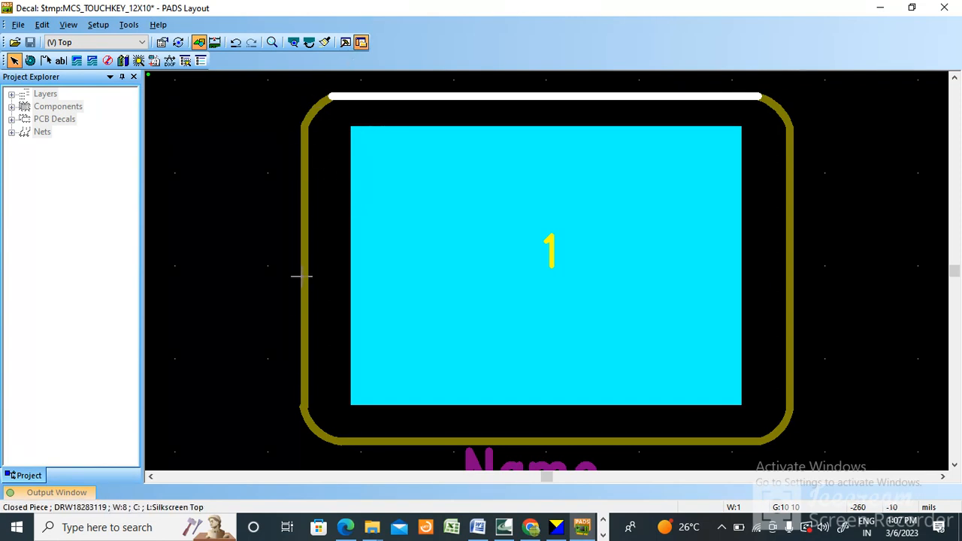
mouse_move(399, 137)
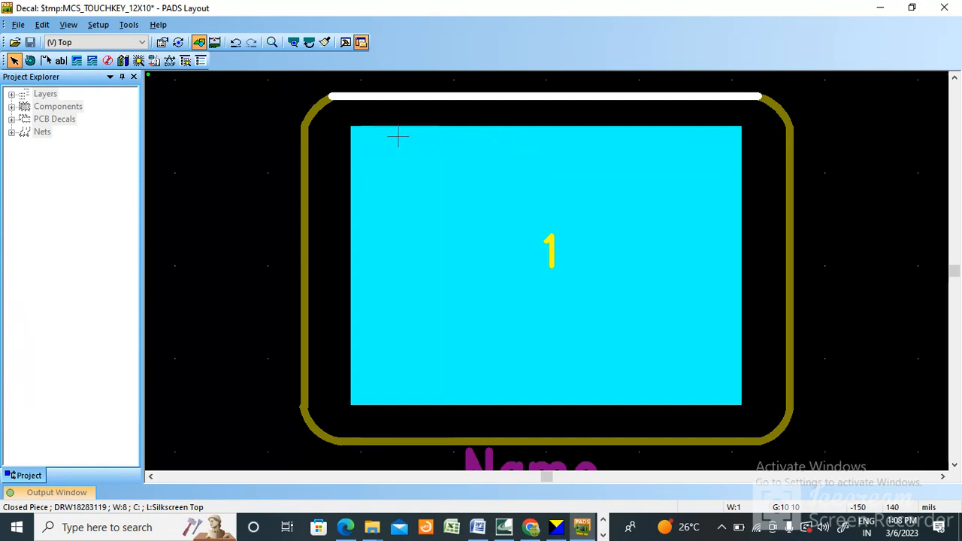
mouse_move(806, 307)
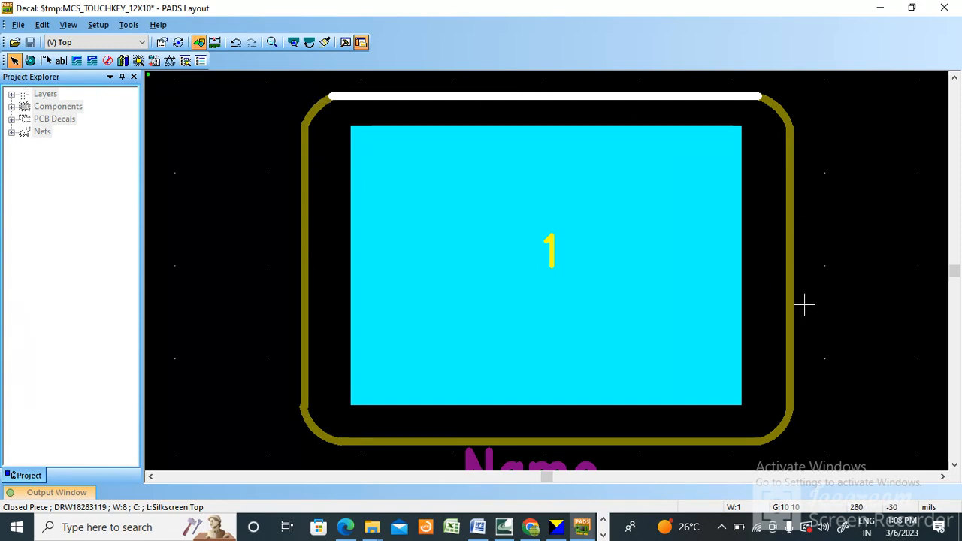
mouse_move(301, 319)
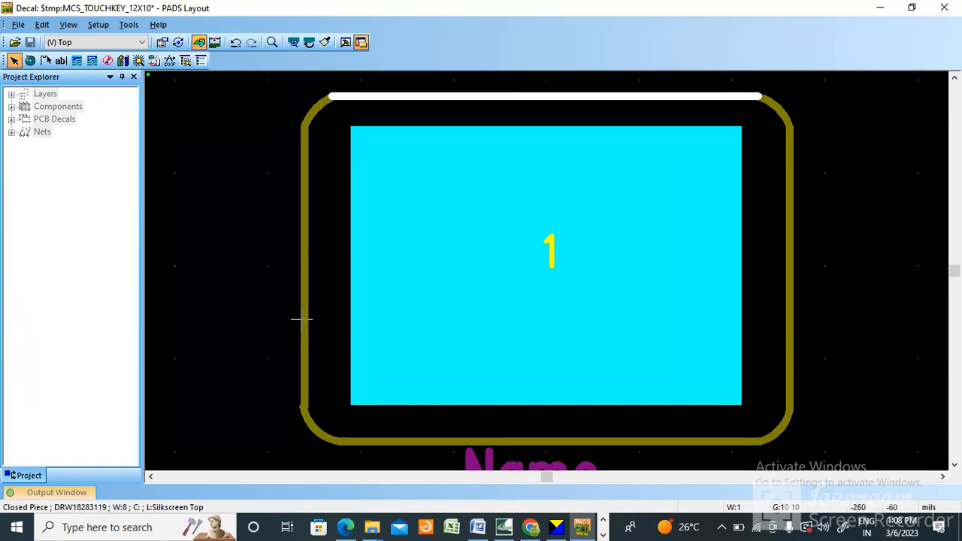
mouse_move(592, 103)
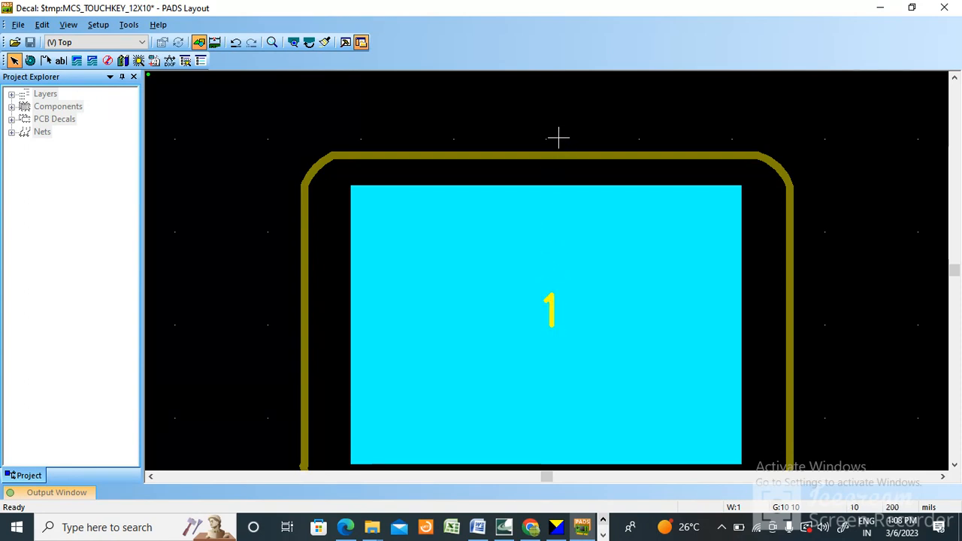
mouse_move(572, 129)
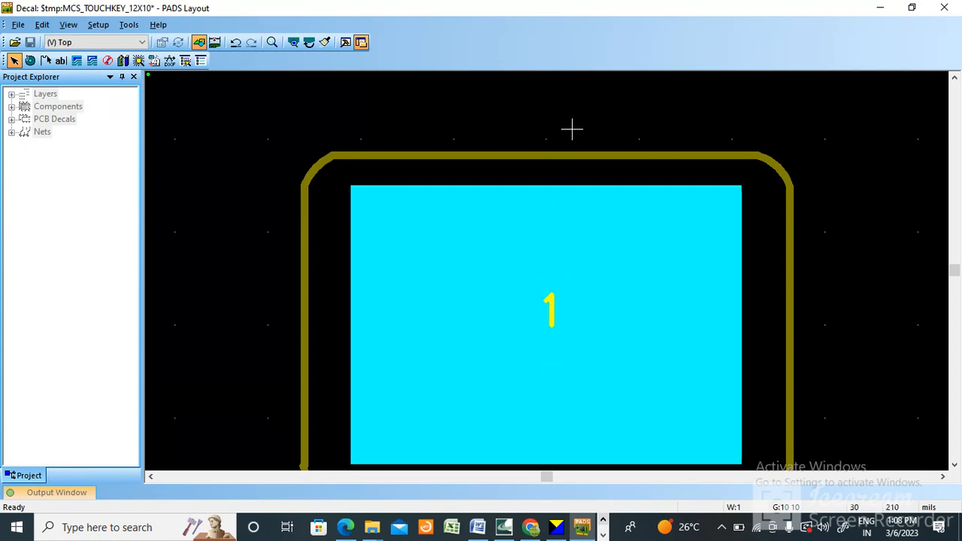
mouse_move(557, 277)
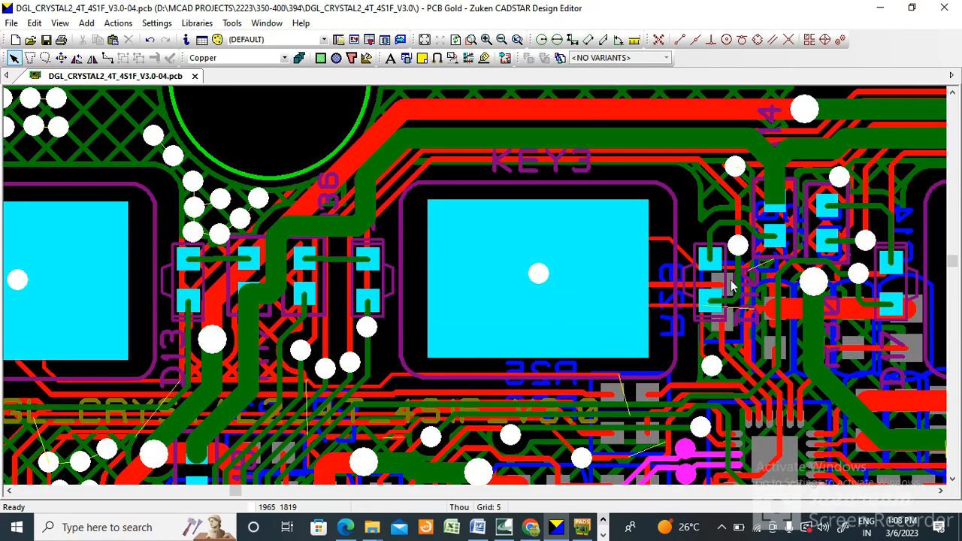
mouse_move(734, 283)
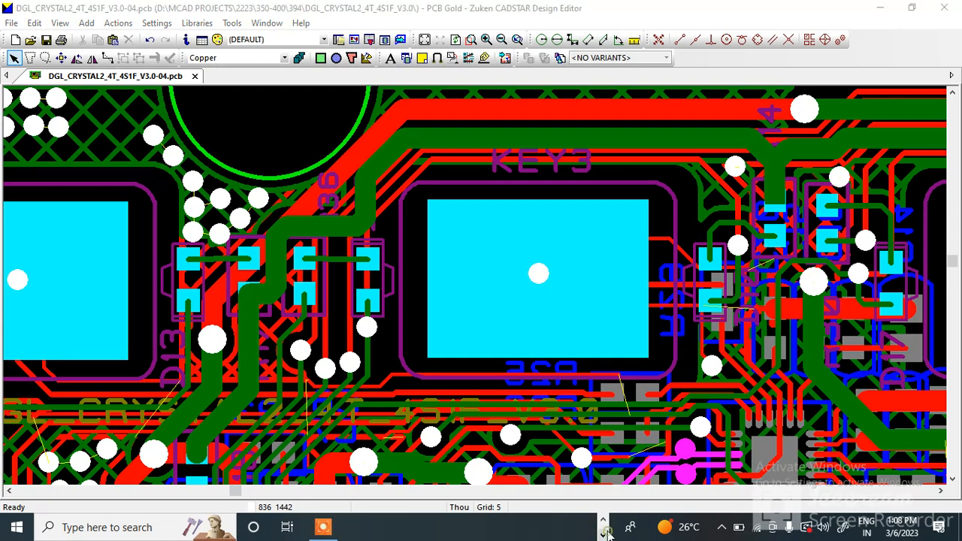
- Switch to the CADSTAR DGL_CRYSTAL2 board to view the KEY3 touch pad
click(604, 526)
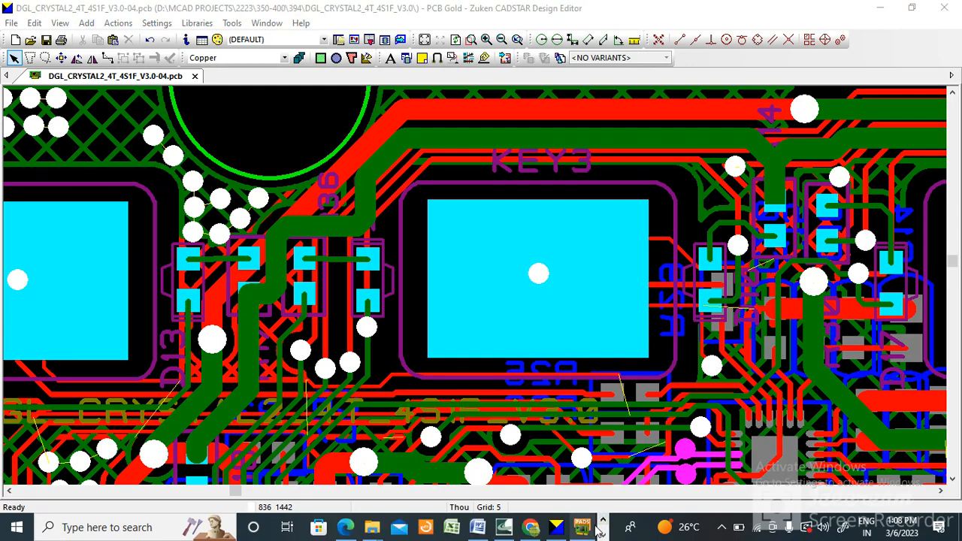
mouse_move(583, 526)
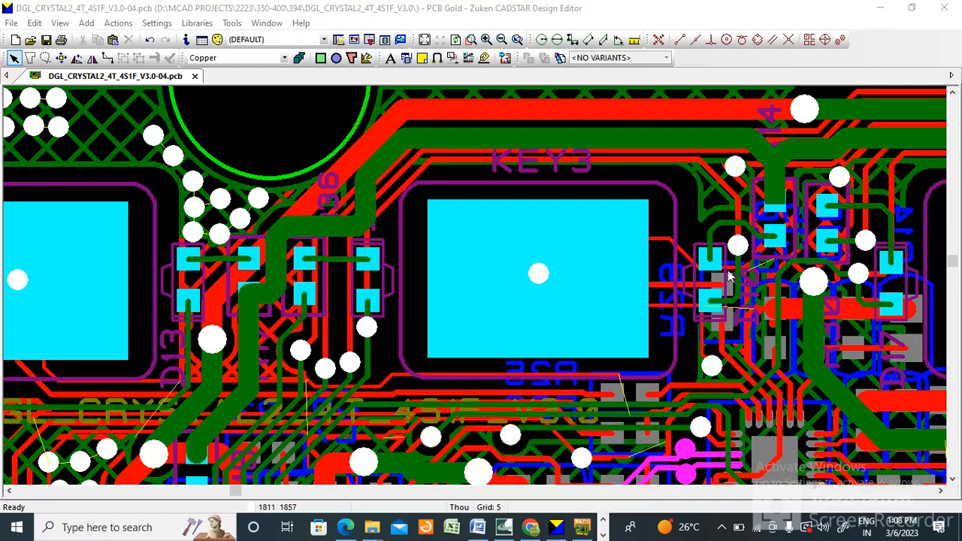
mouse_move(796, 239)
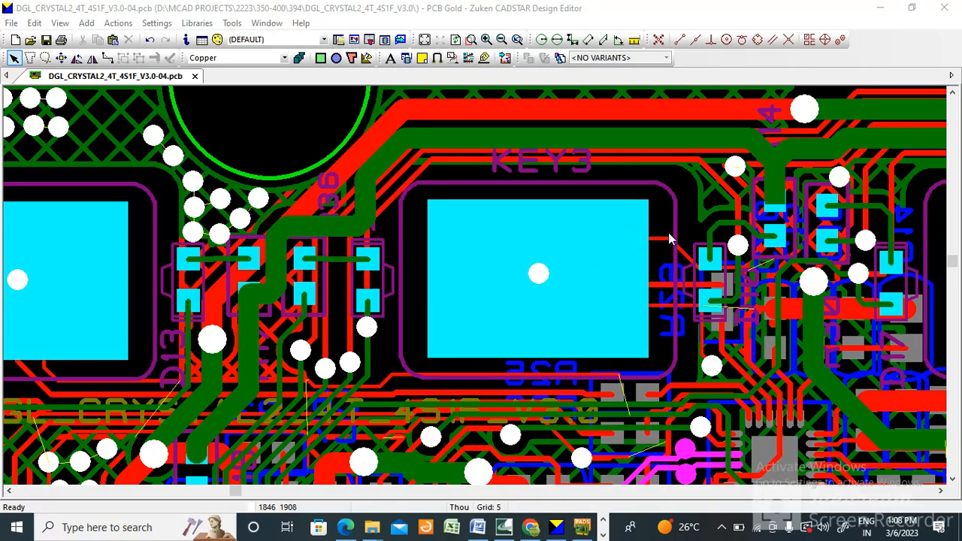
mouse_move(566, 262)
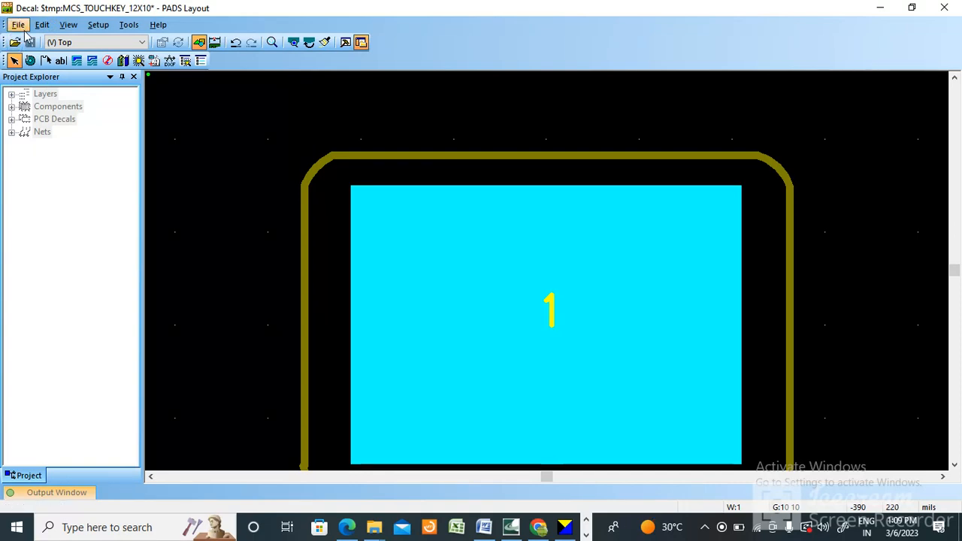
mouse_move(579, 436)
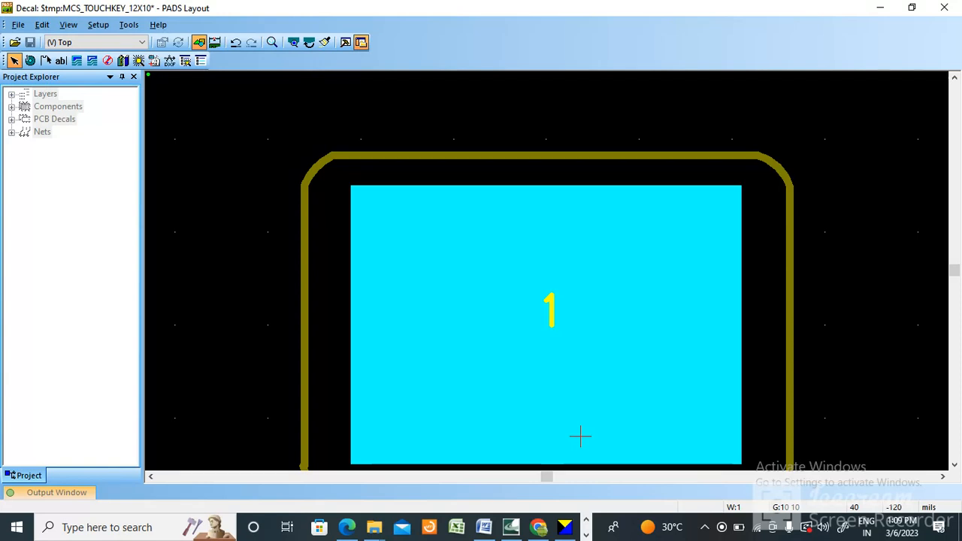
mouse_move(337, 430)
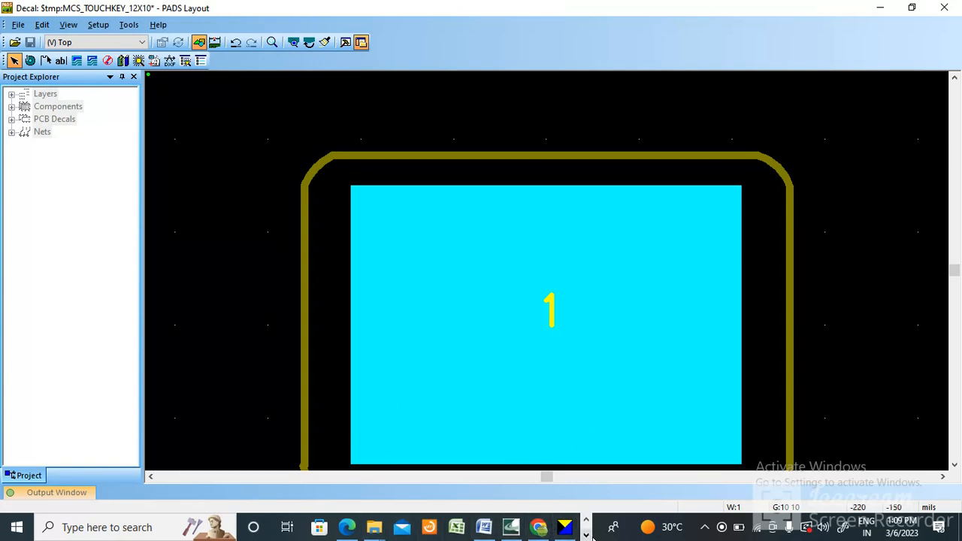
mouse_move(545, 198)
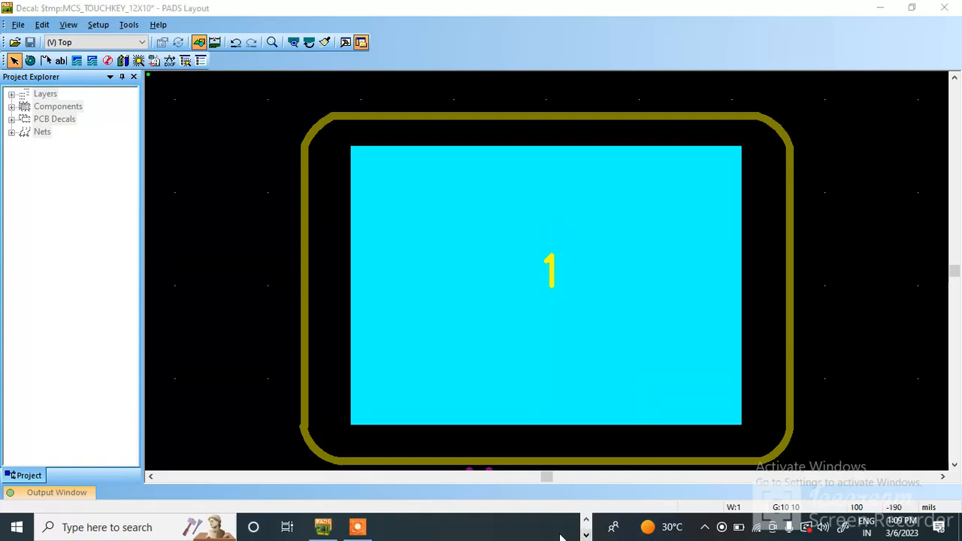
mouse_move(517, 415)
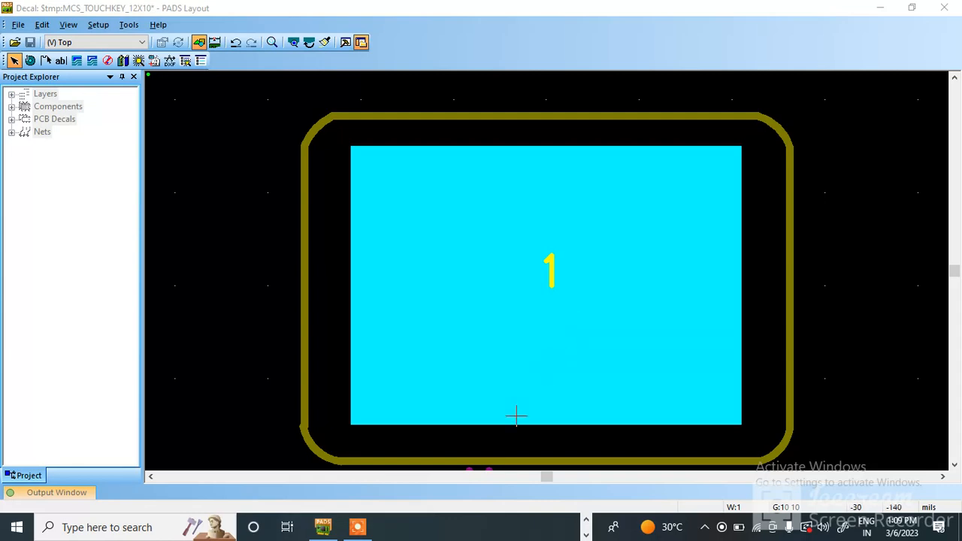
mouse_move(478, 439)
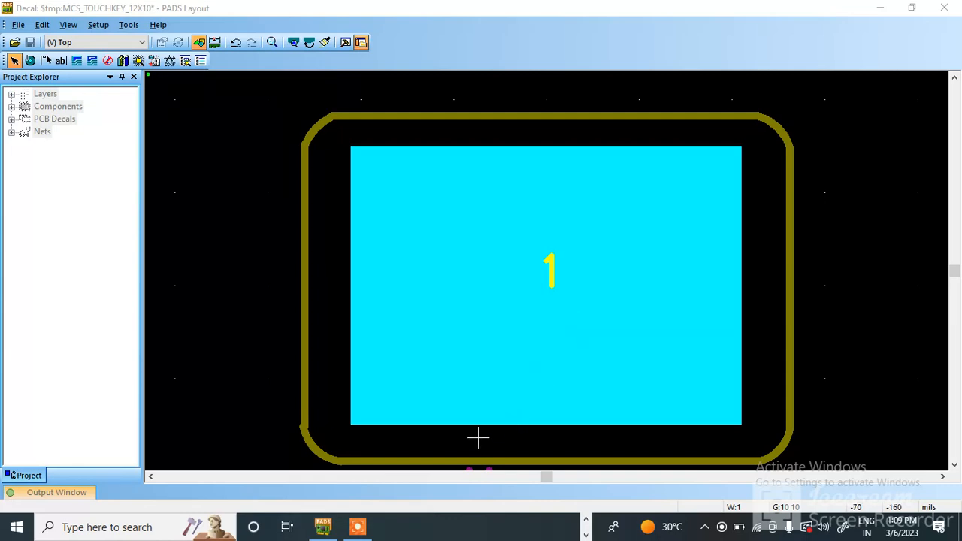